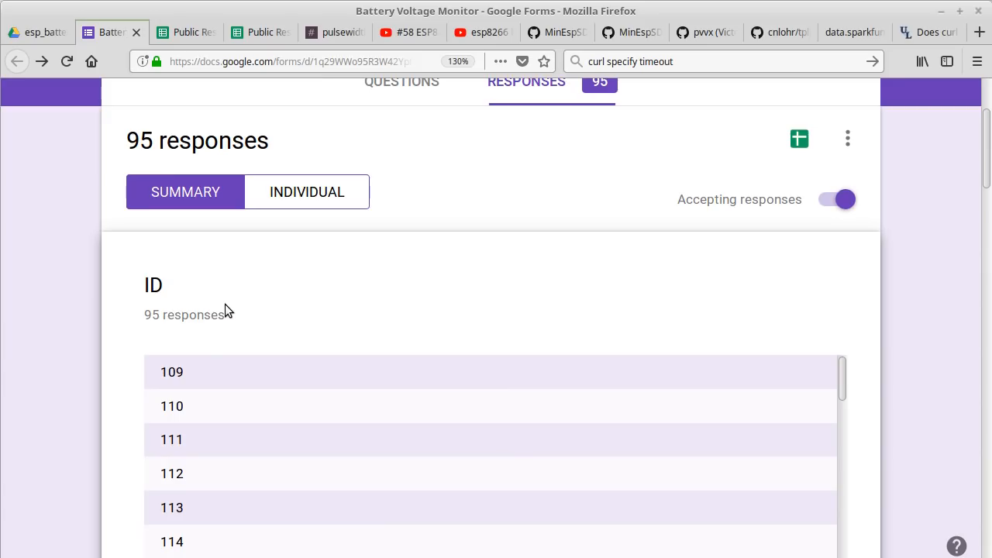
mouse_move(225, 118)
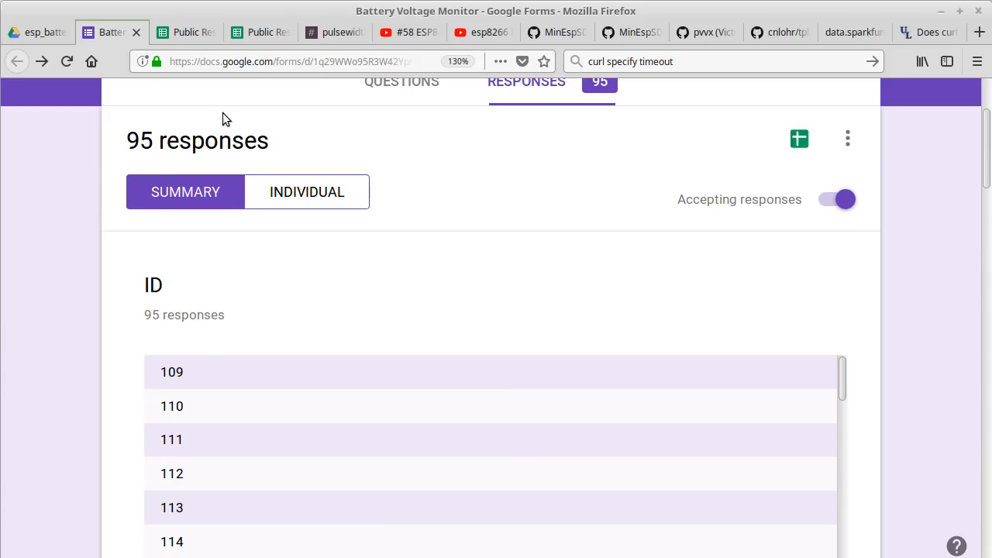
Step: Show the Public Responses sheet's latest voltage rows, through row 95 with timestamp, ID, volts, MAC and RSSI
left_click(186, 31)
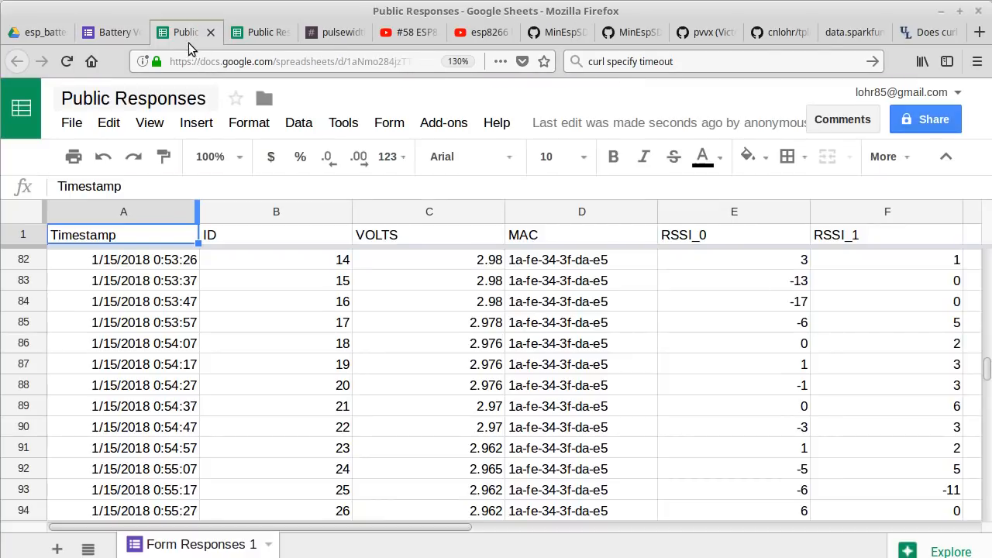
scroll("down", 3)
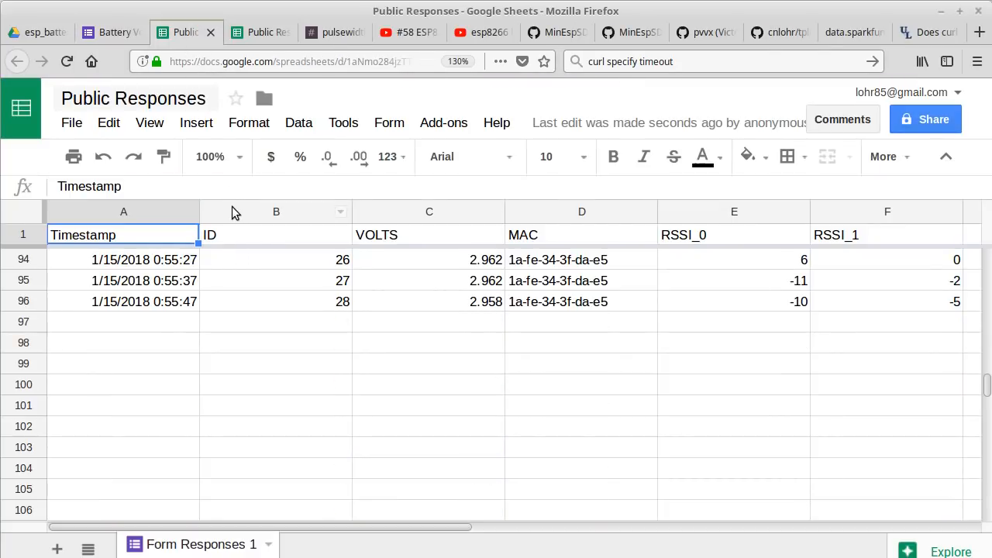